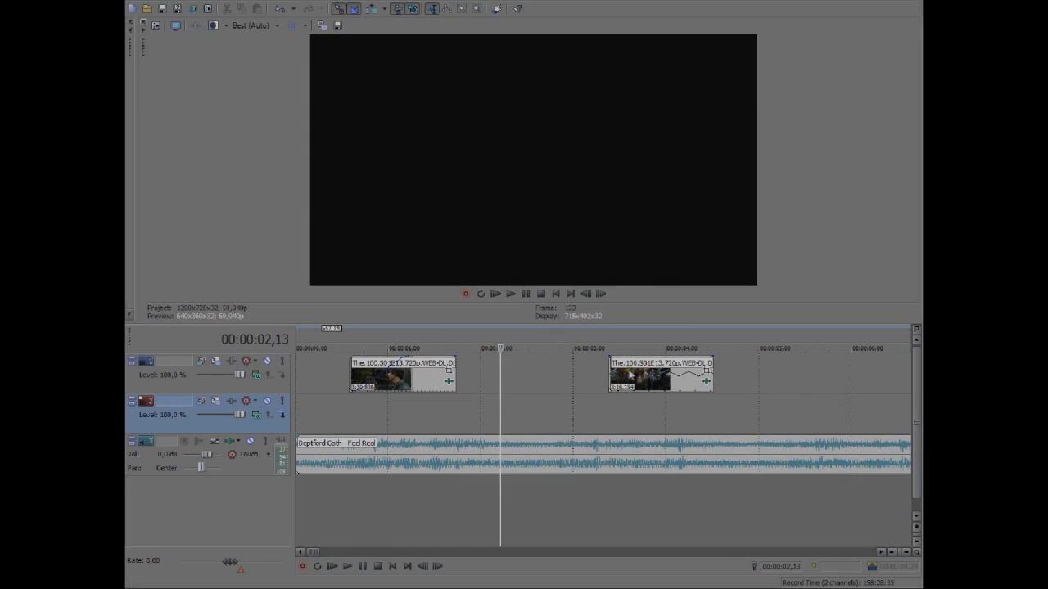
Move the second clip left so it directly follows the first on the timeline
drag(659, 377, 537, 376)
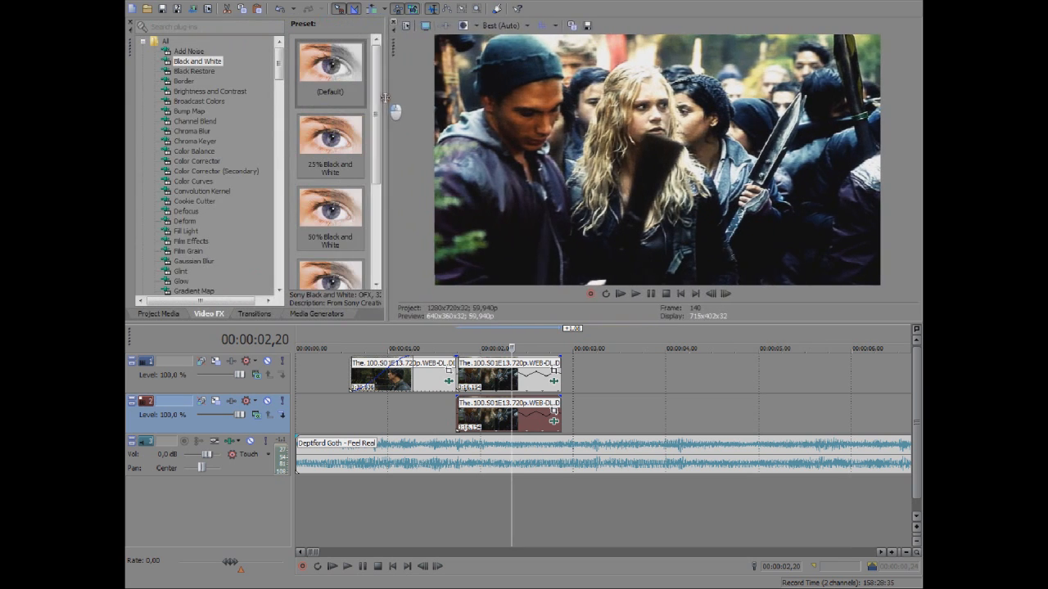
Apply the Cookie Cutter 'Circle, Center' preset to the clip from Video FX
click(195, 200)
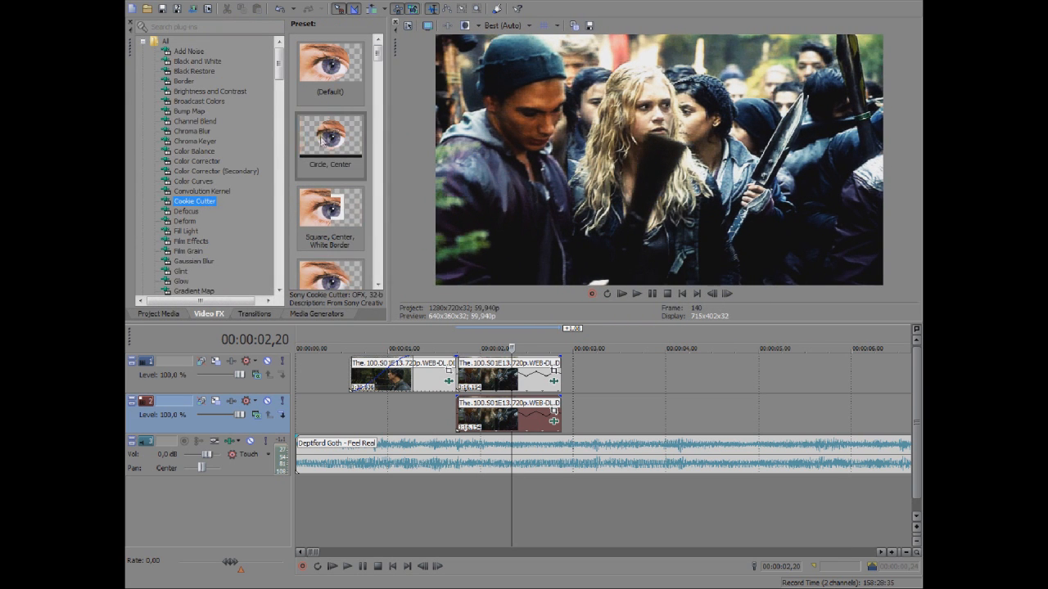
click(331, 140)
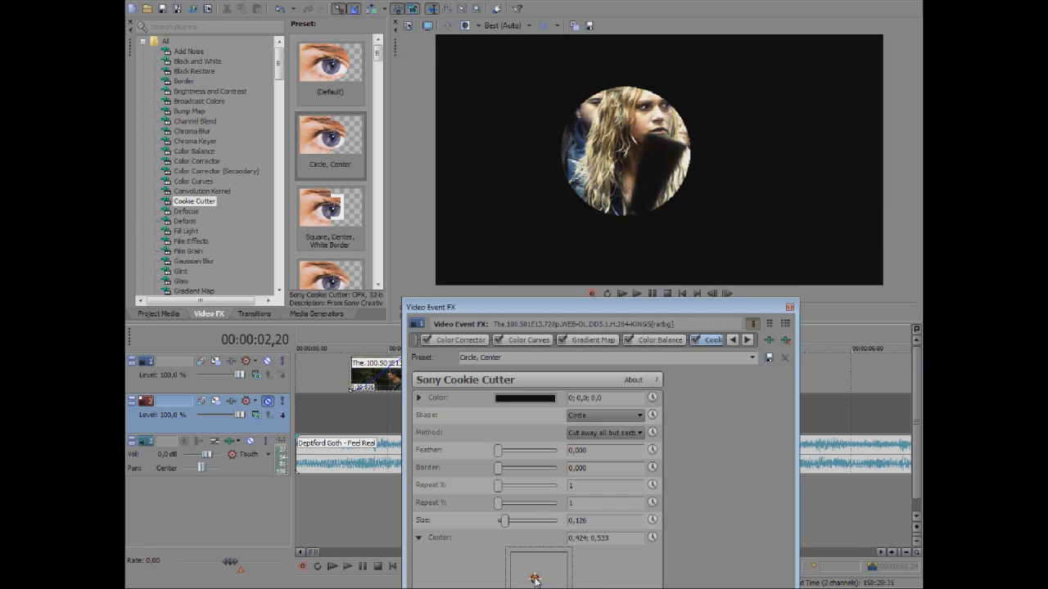
Recentre the Cookie Cutter circle on the blonde girl's face in Video Event FX
drag(533, 570, 539, 576)
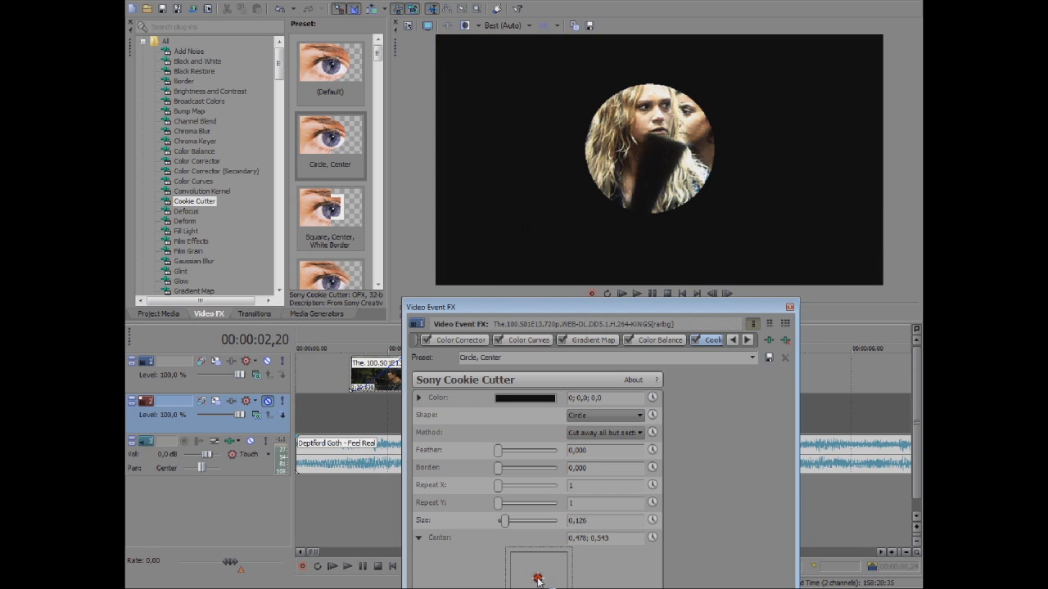
drag(537, 573, 534, 576)
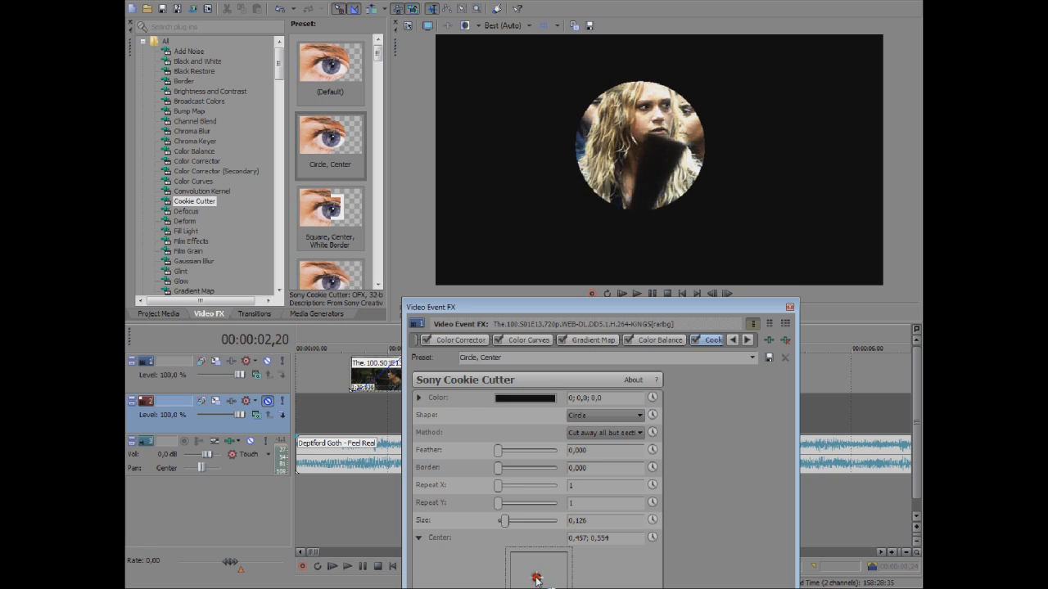
drag(540, 570, 532, 573)
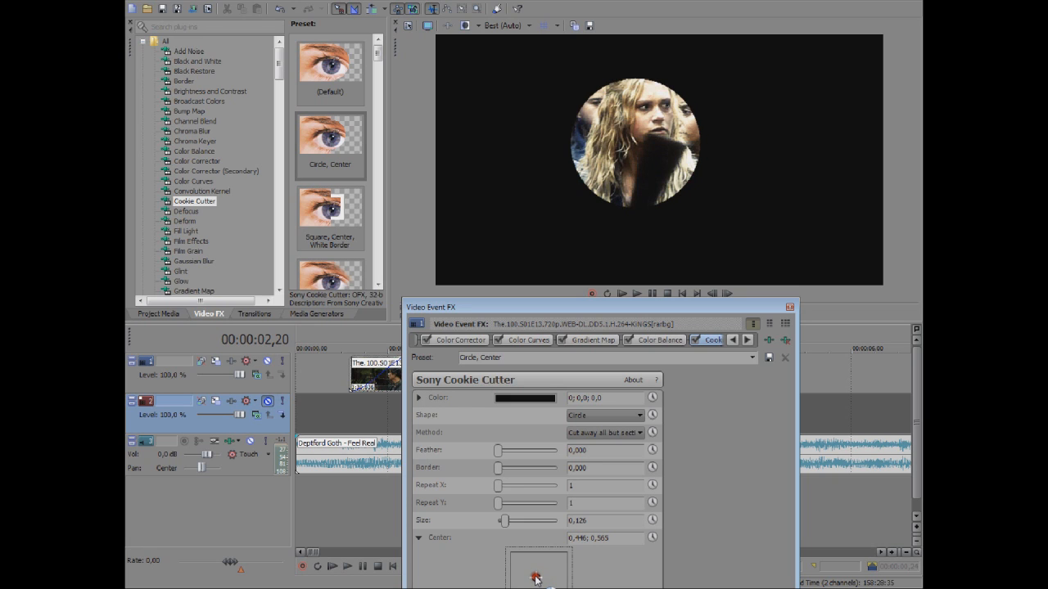
drag(537, 573, 537, 572)
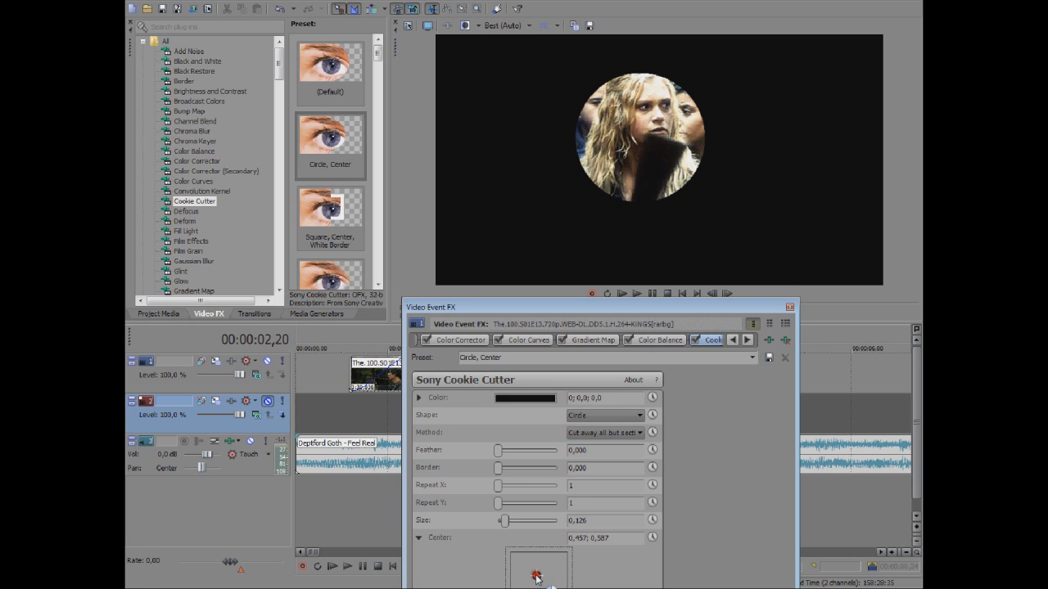
drag(537, 573, 538, 566)
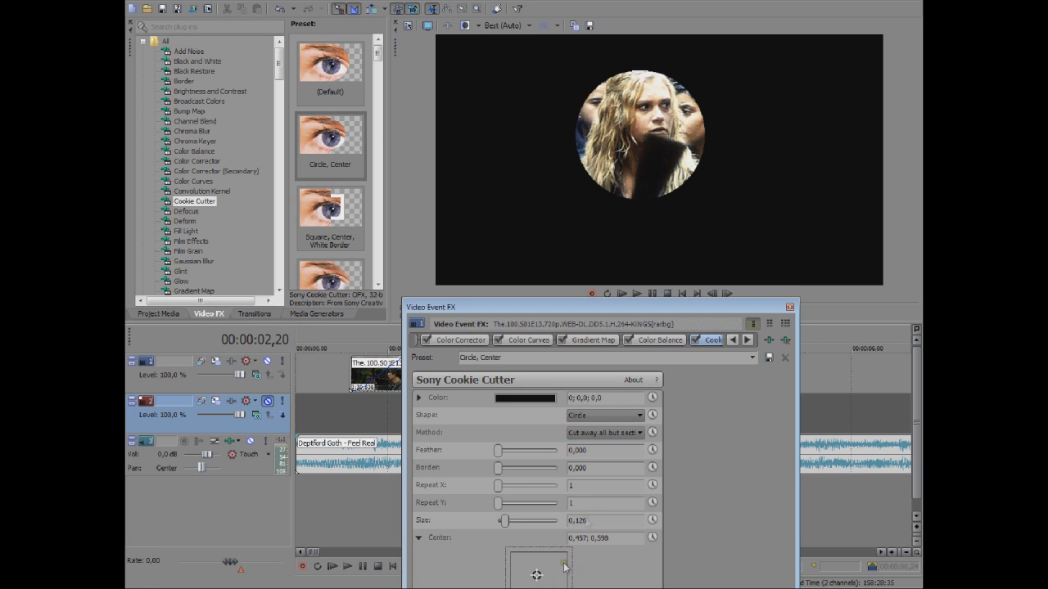
drag(497, 450, 524, 450)
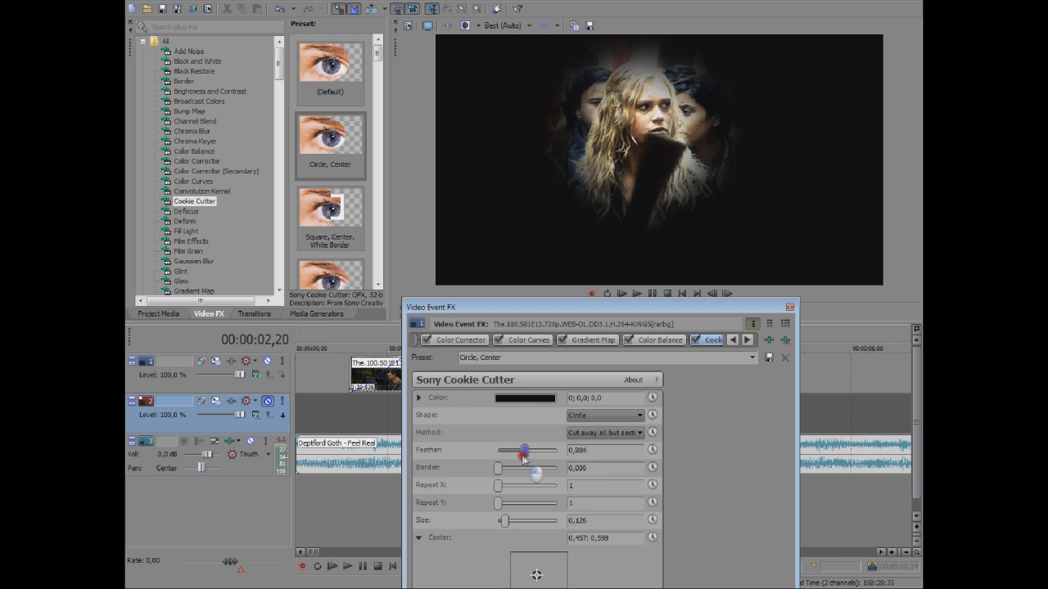
Raise the Feather slider to soften the circle's edge and close the effect settings
drag(522, 450, 565, 450)
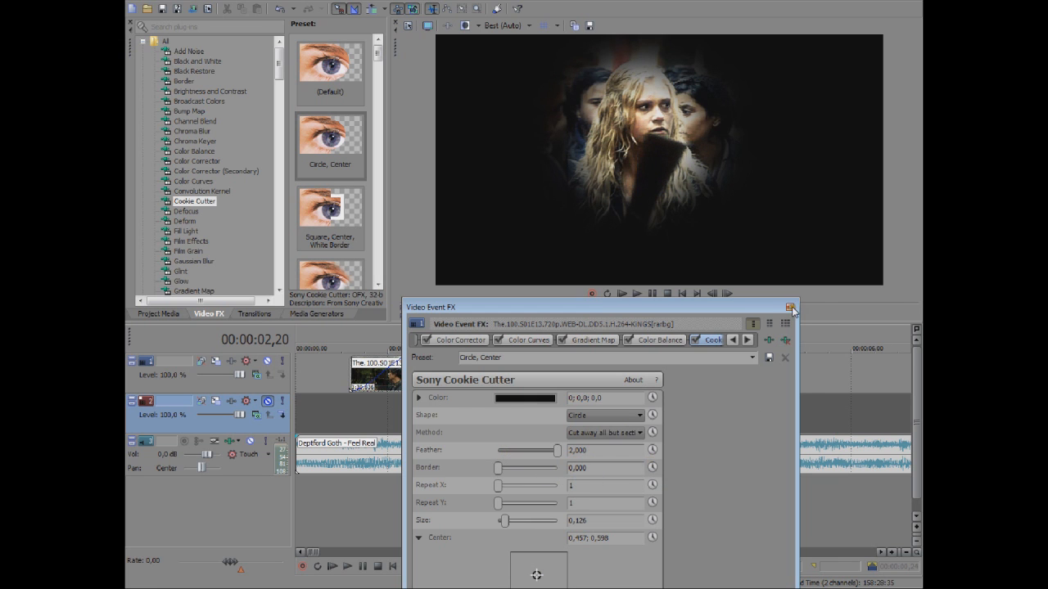
click(789, 307)
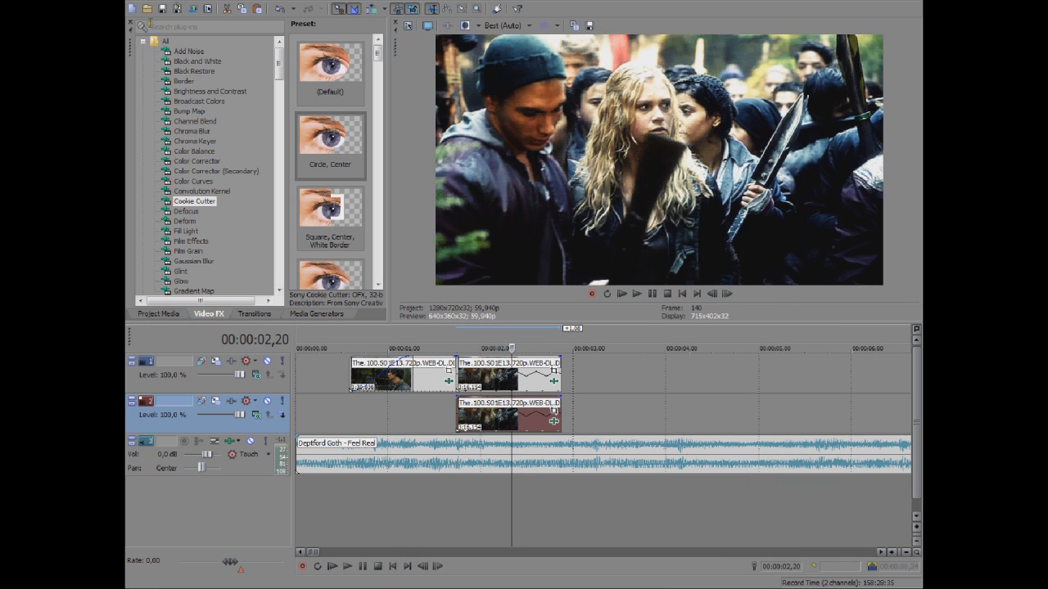
Browse other Video FX, ending on the Linear Blur presets
click(180, 180)
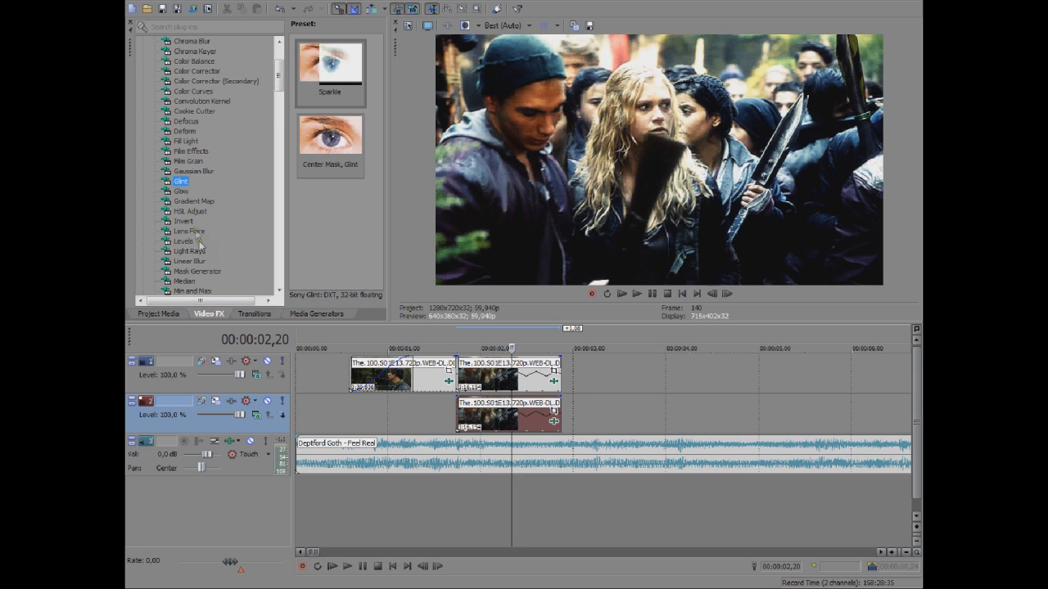
click(188, 260)
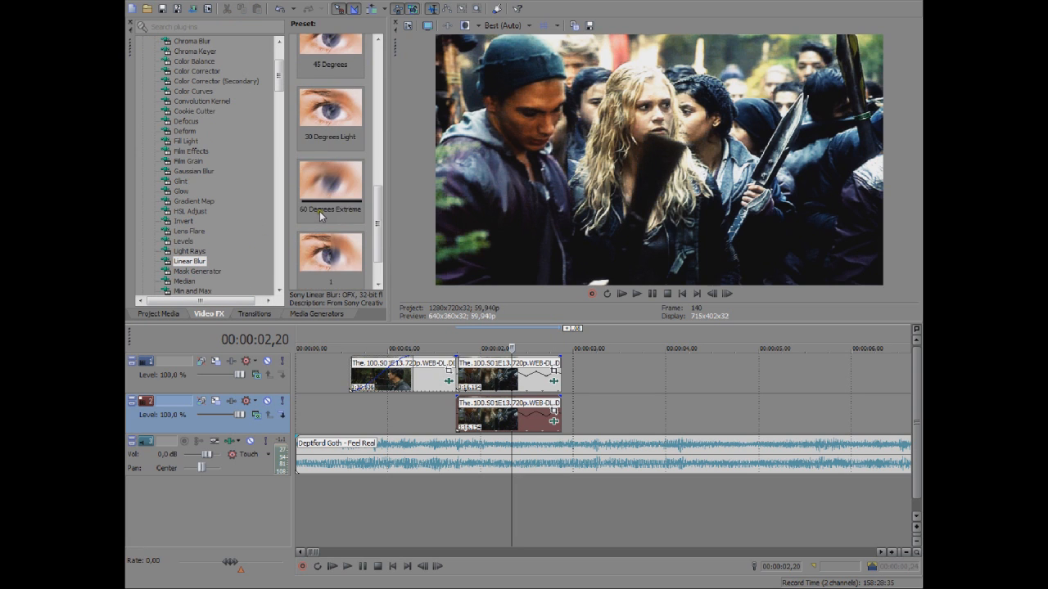